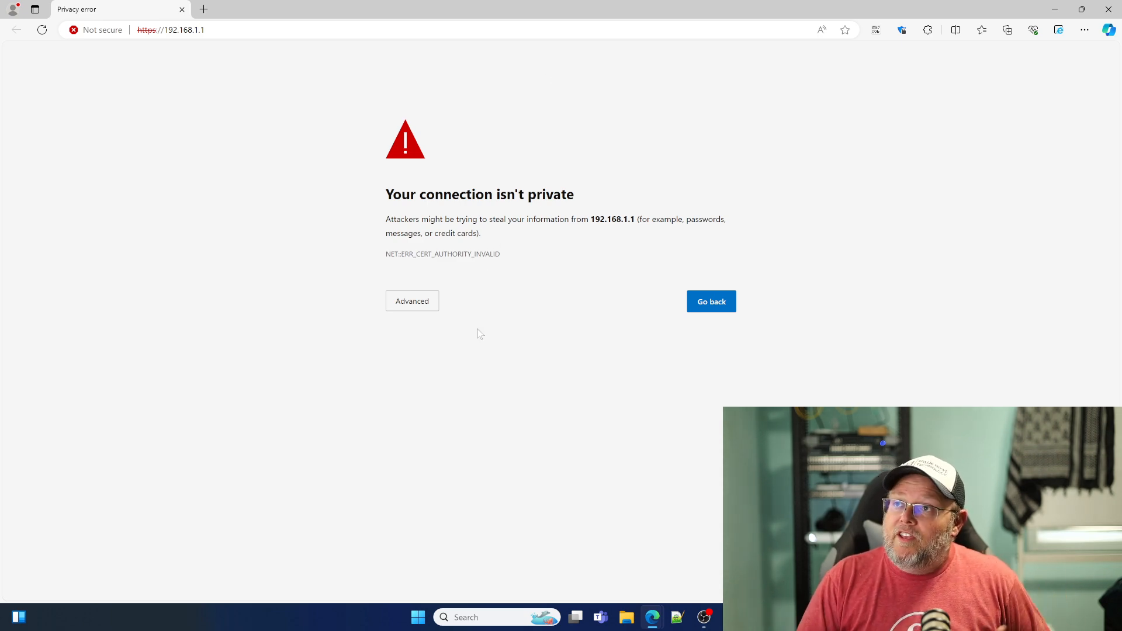
# Step: Bypass the certificate warning to reach the UniFi Express setup at 192.168.1.1
pyautogui.click(412, 300)
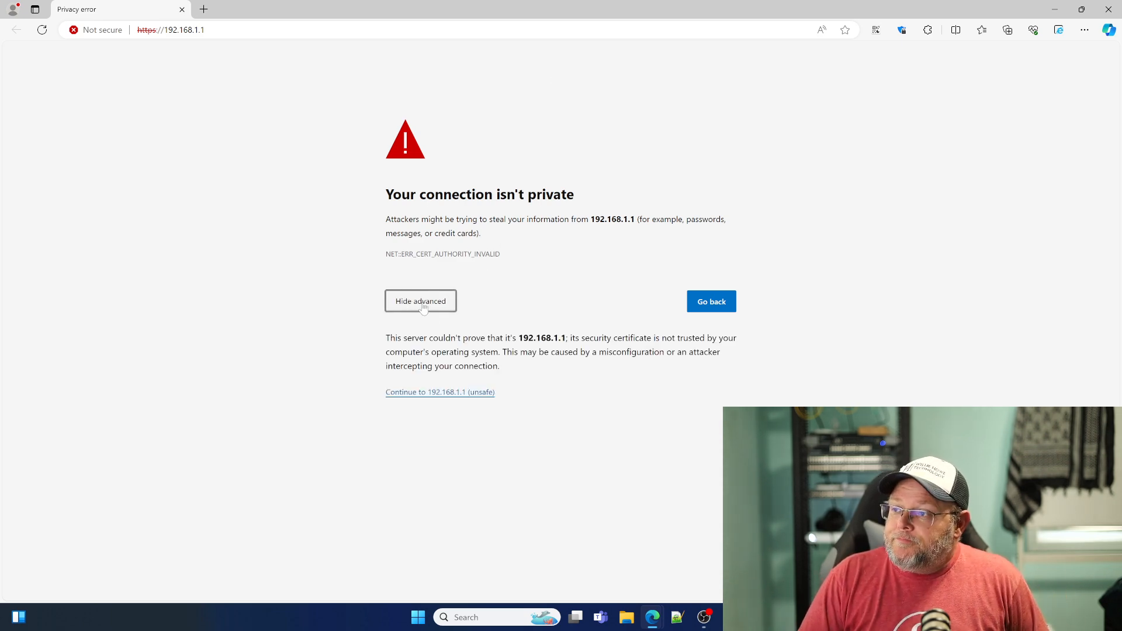
pyautogui.click(439, 391)
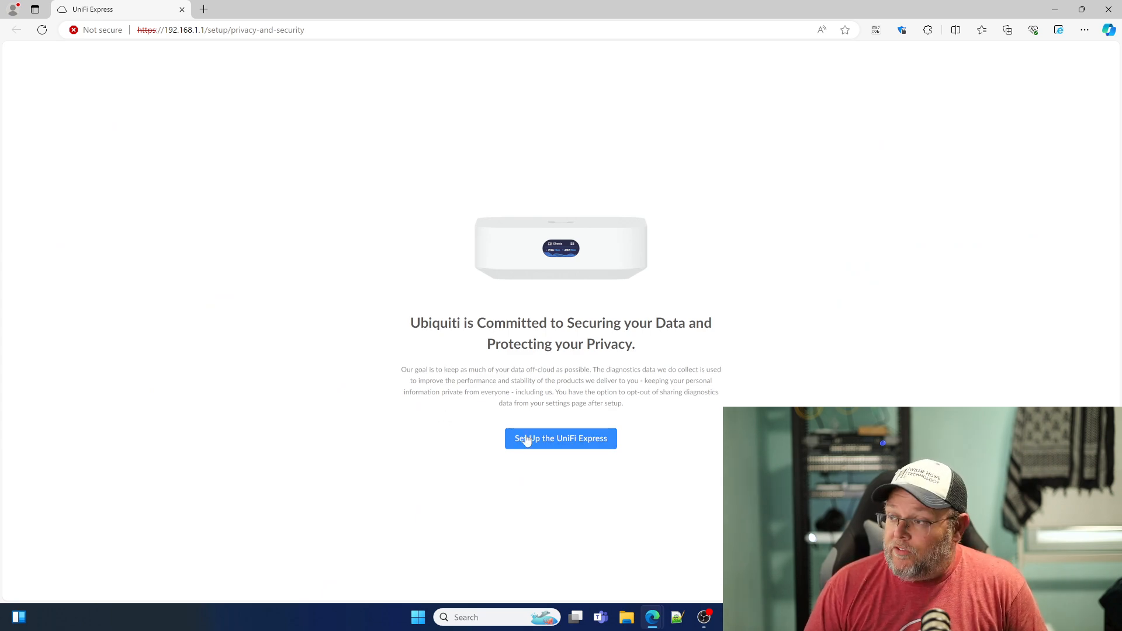
# Step: Start the UniFi Express setup and skip the modem restart to Other Setup Options
pyautogui.click(561, 438)
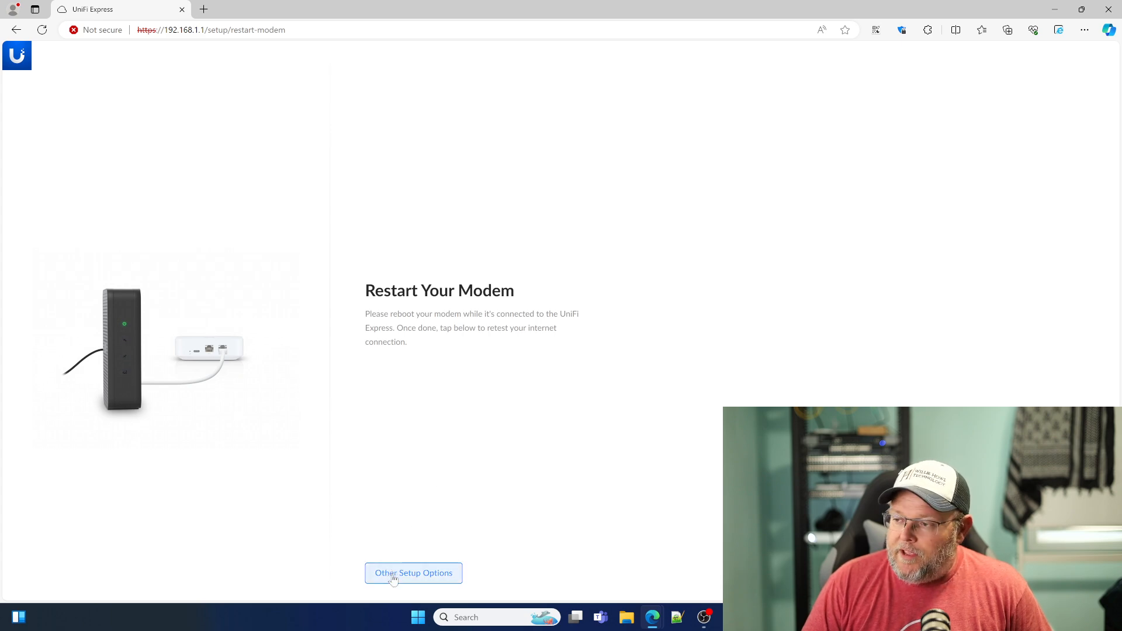
pyautogui.click(413, 573)
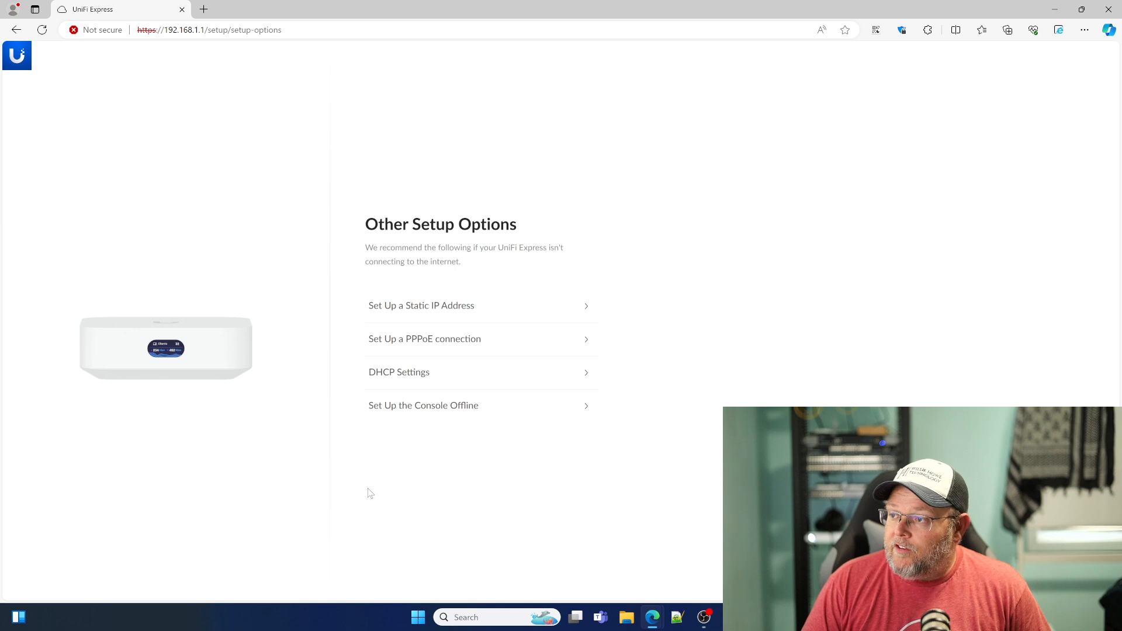
pyautogui.moveTo(396, 344)
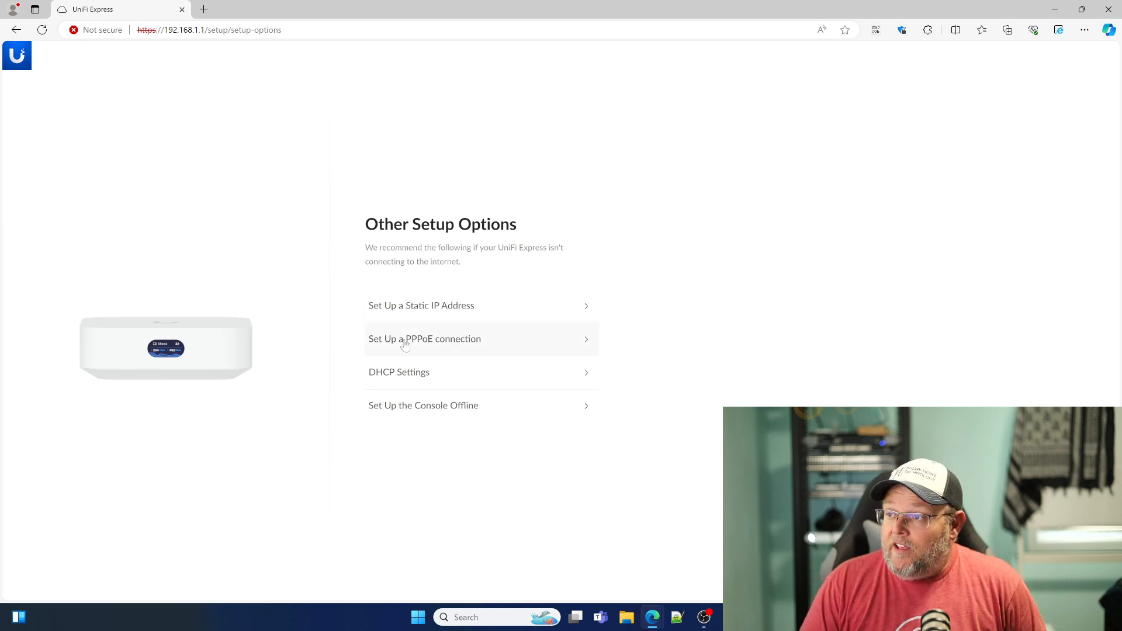
# Step: Choose PPPoE connection setup and toggle the VLAN option on, then off again
pyautogui.click(424, 339)
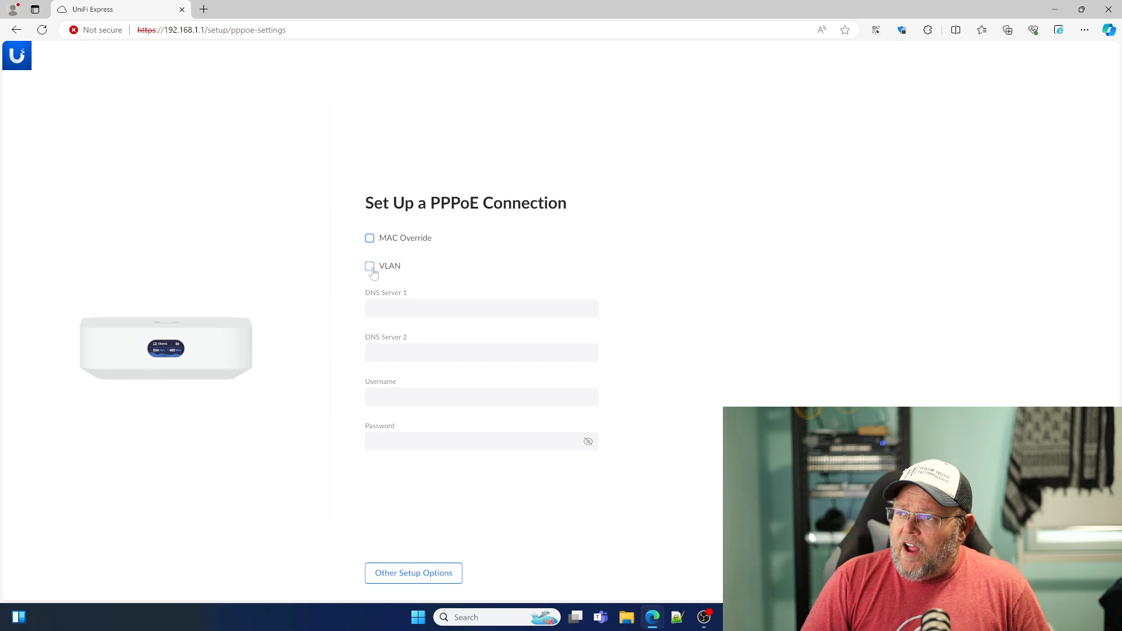
pyautogui.click(370, 266)
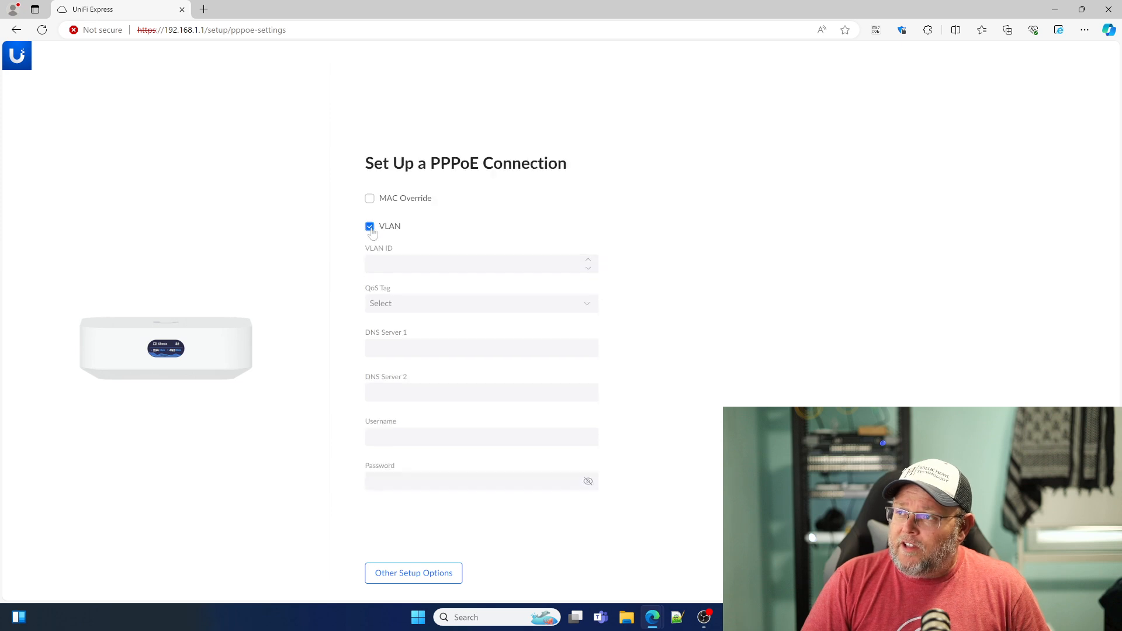
pyautogui.click(369, 226)
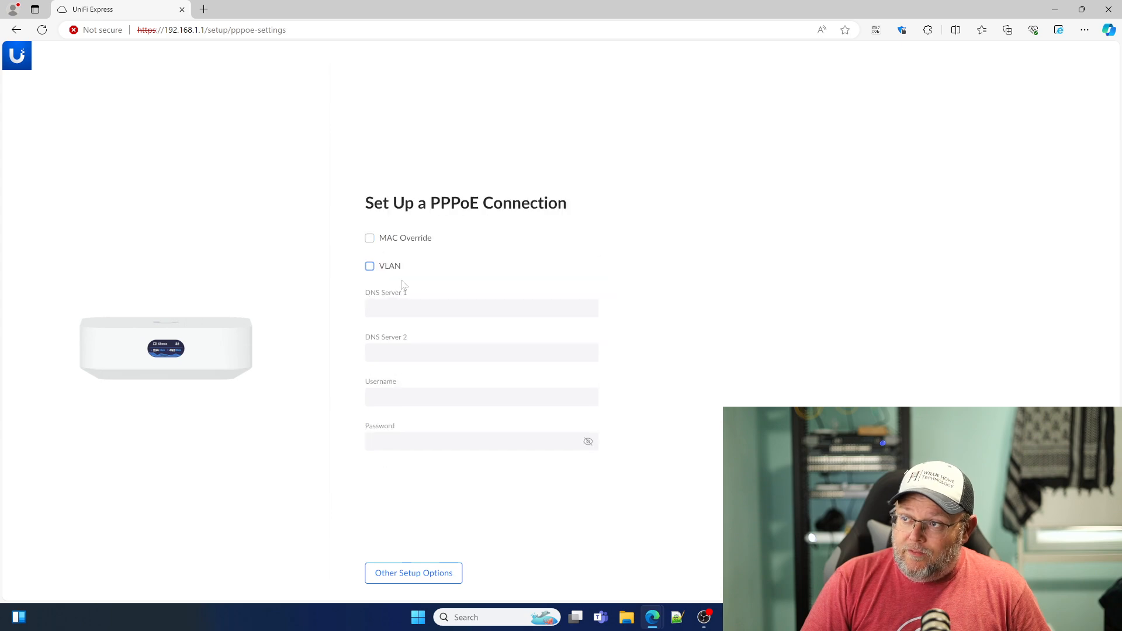
# Step: Enter DNS servers 8.8.8.8 and 1.1.1.1, PPPoE username bob and password, and submit
pyautogui.click(481, 308)
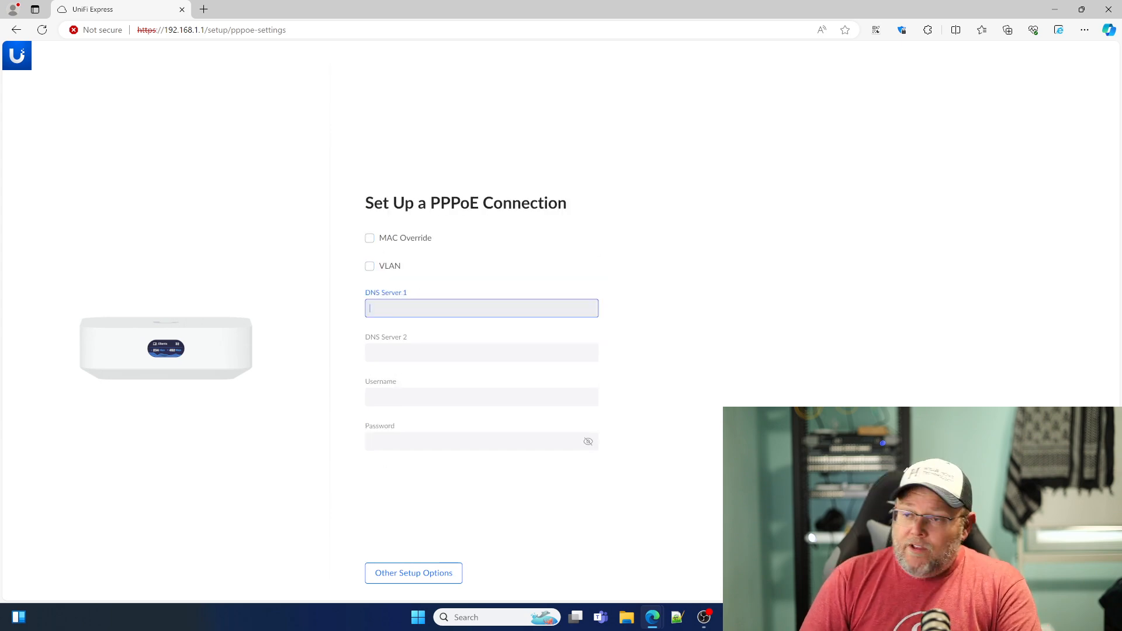
pyautogui.write('8.8.8.8')
pyautogui.click(482, 352)
pyautogui.write('1.1.1.1')
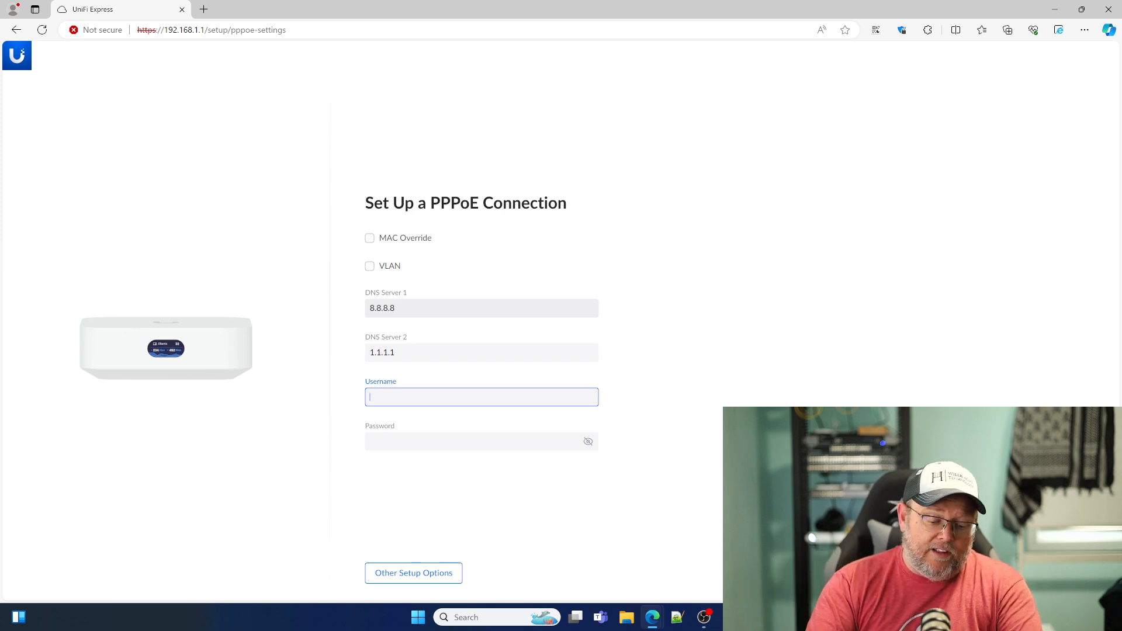
pyautogui.write('bob')
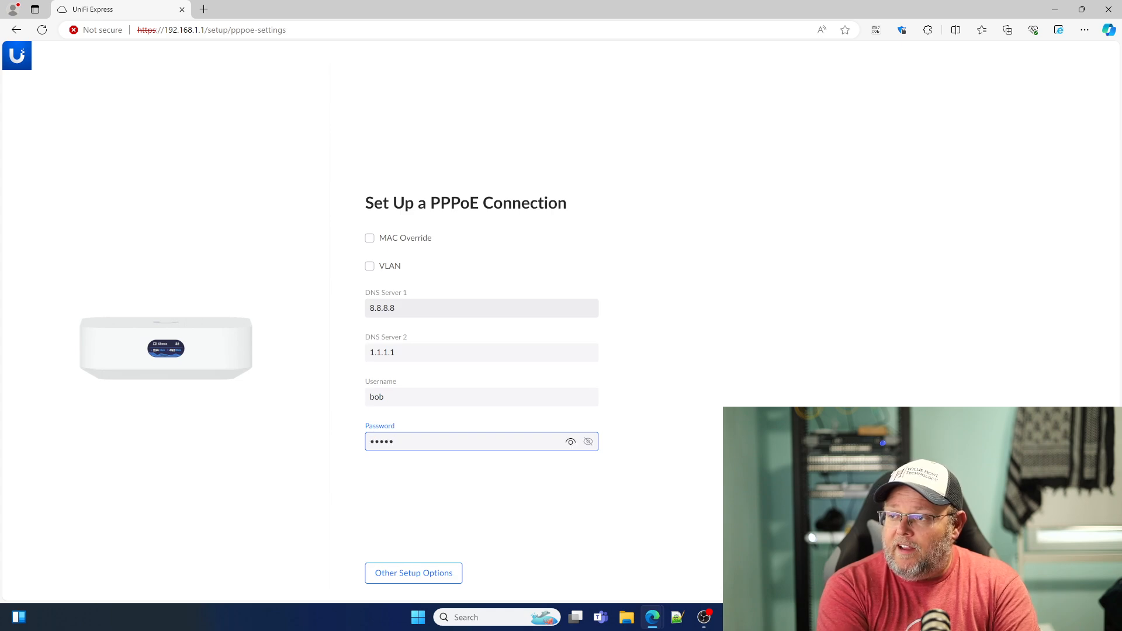
pyautogui.write('•')
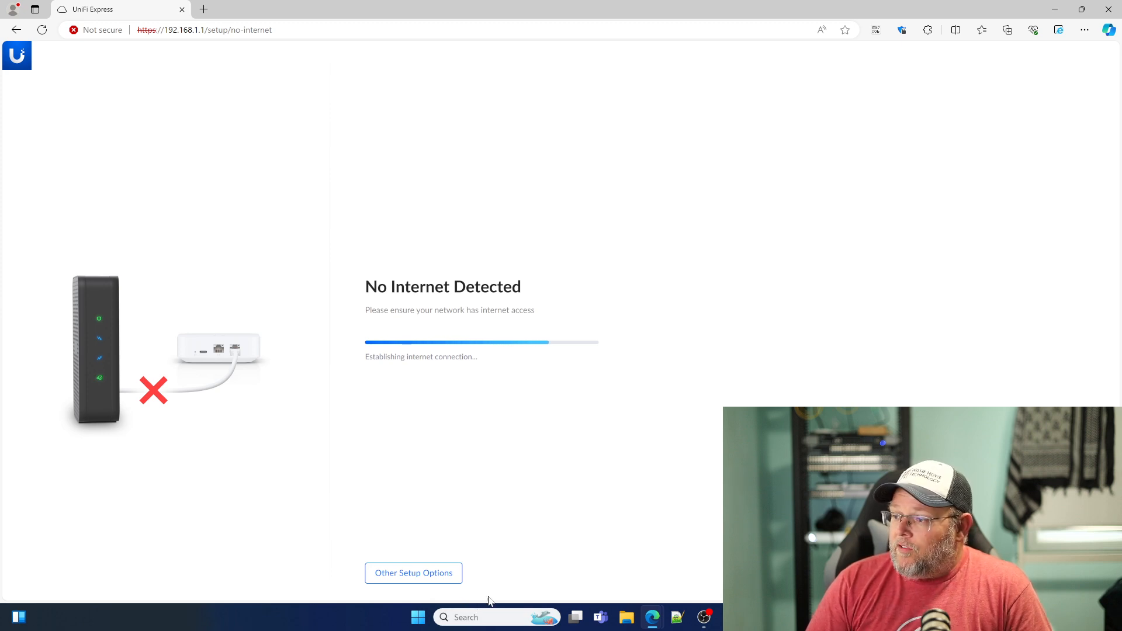
# Step: Reopen the PPPoE form and re-enter DNS 8.8.8.8, 1.1.1.1 and username bob
pyautogui.click(413, 573)
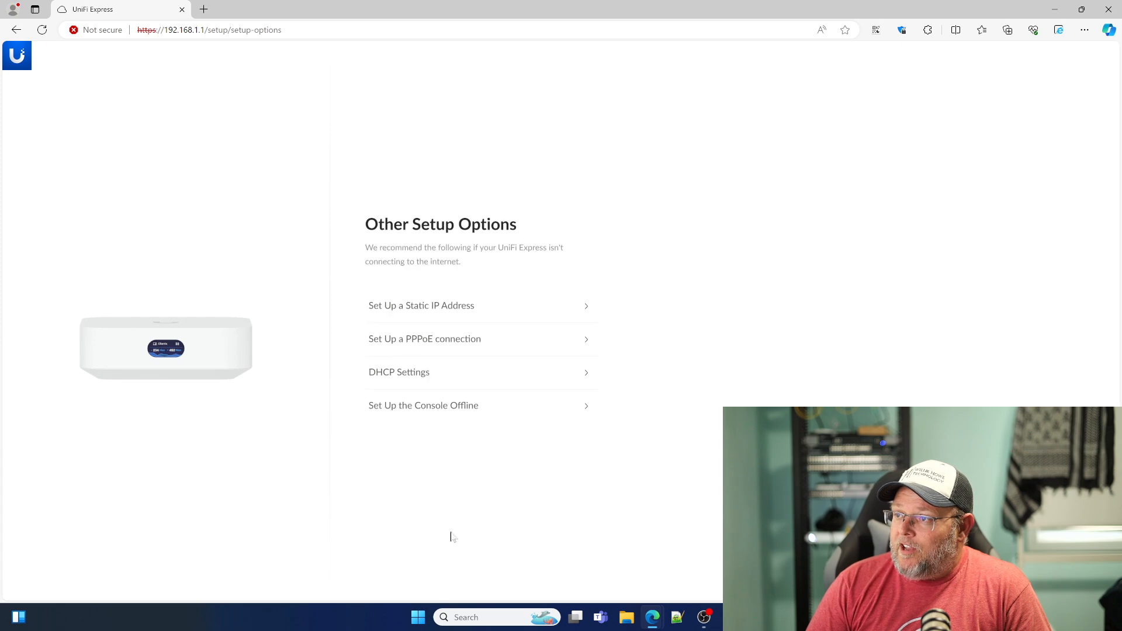
pyautogui.click(425, 338)
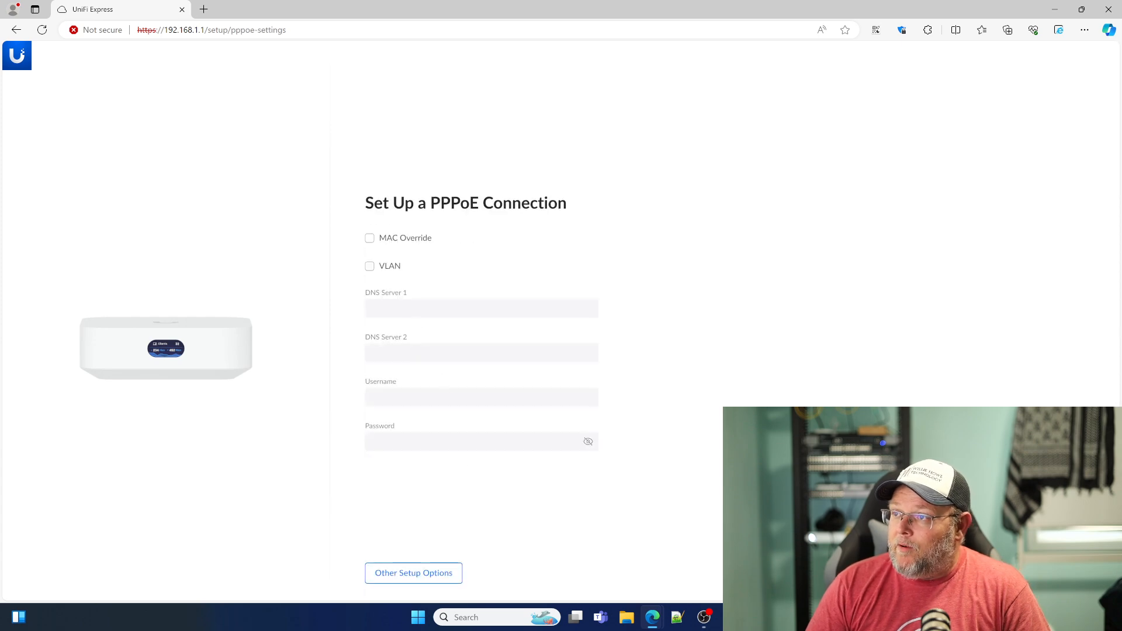
pyautogui.write('8.8.8.8')
pyautogui.click(481, 351)
pyautogui.write('1.1.1.1')
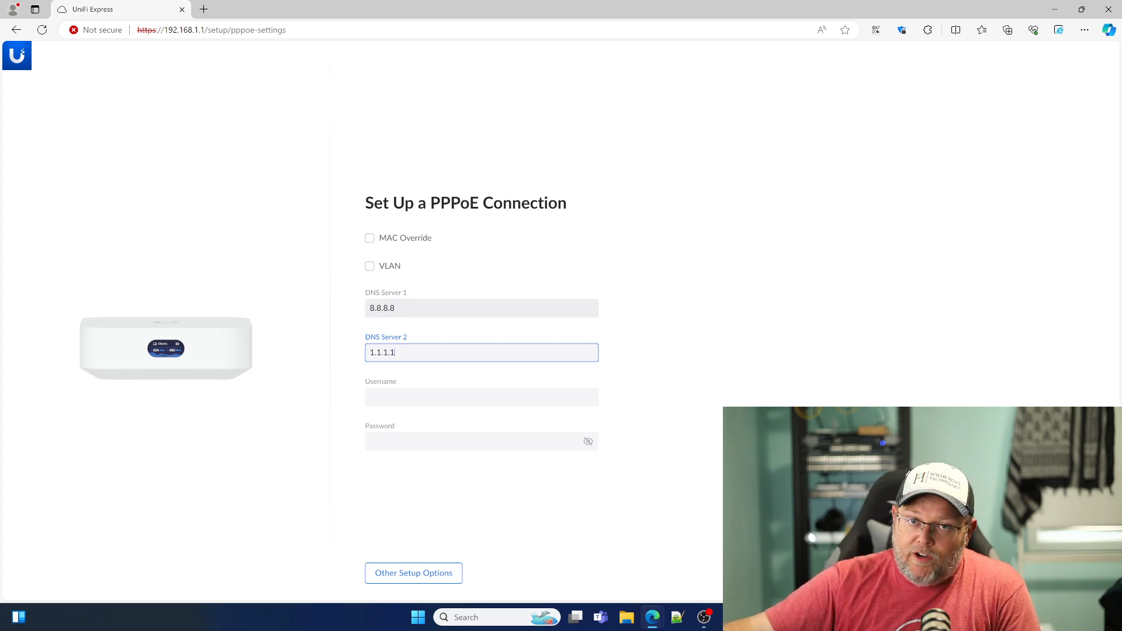
pyautogui.write('bob')
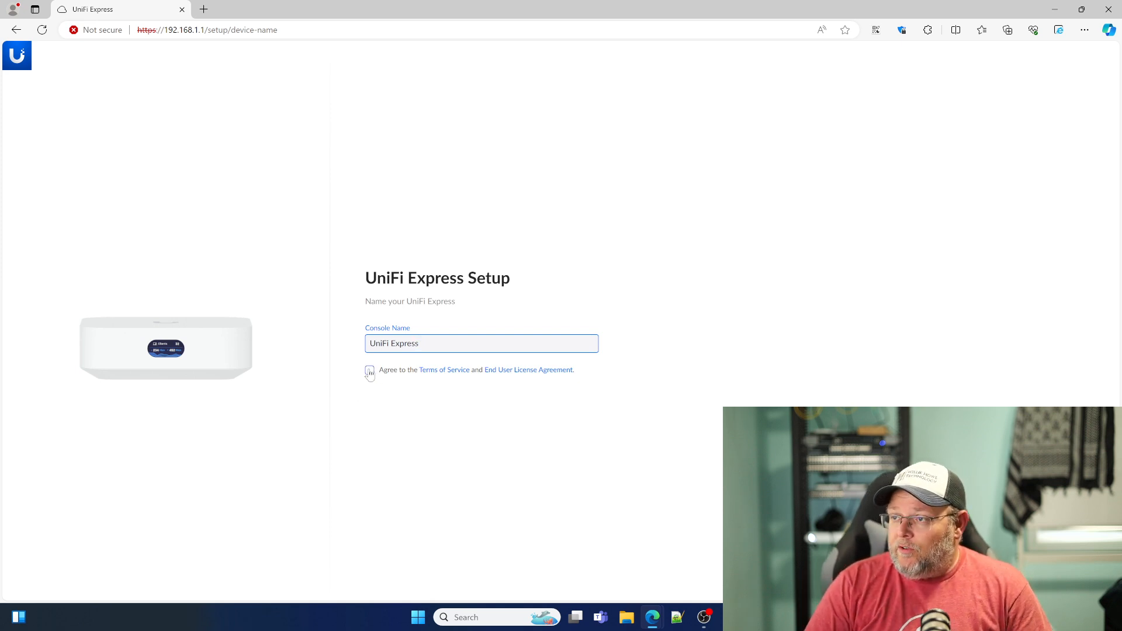
# Step: Accept the Terms of Service and set the console name to 'WH UniFi Express PPPoE'
pyautogui.click(369, 370)
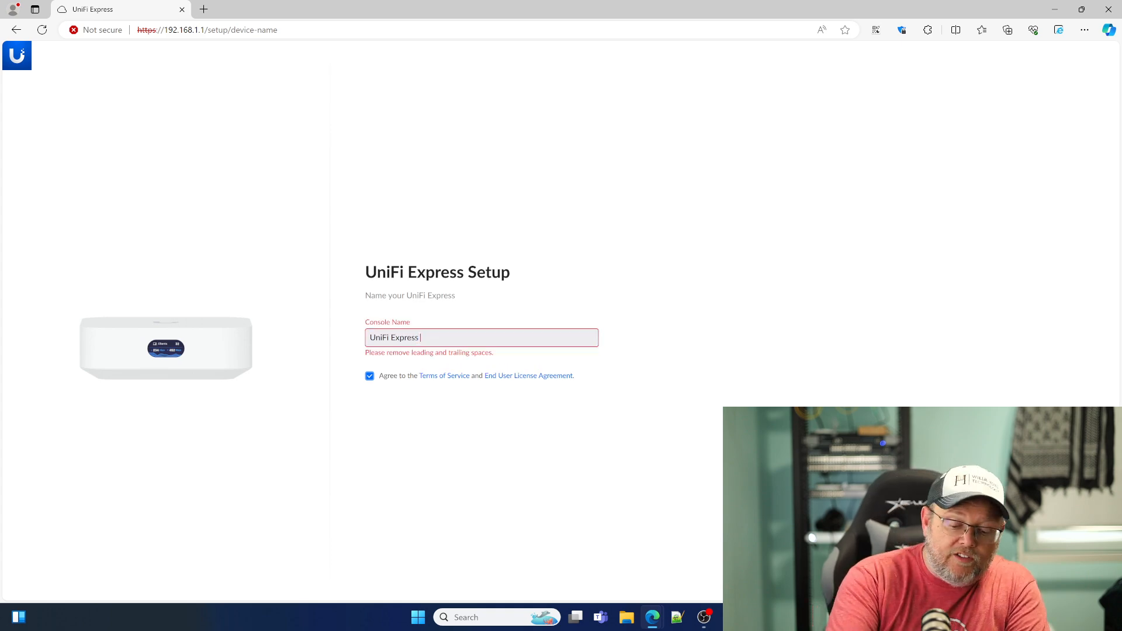
pyautogui.press('Backspace')
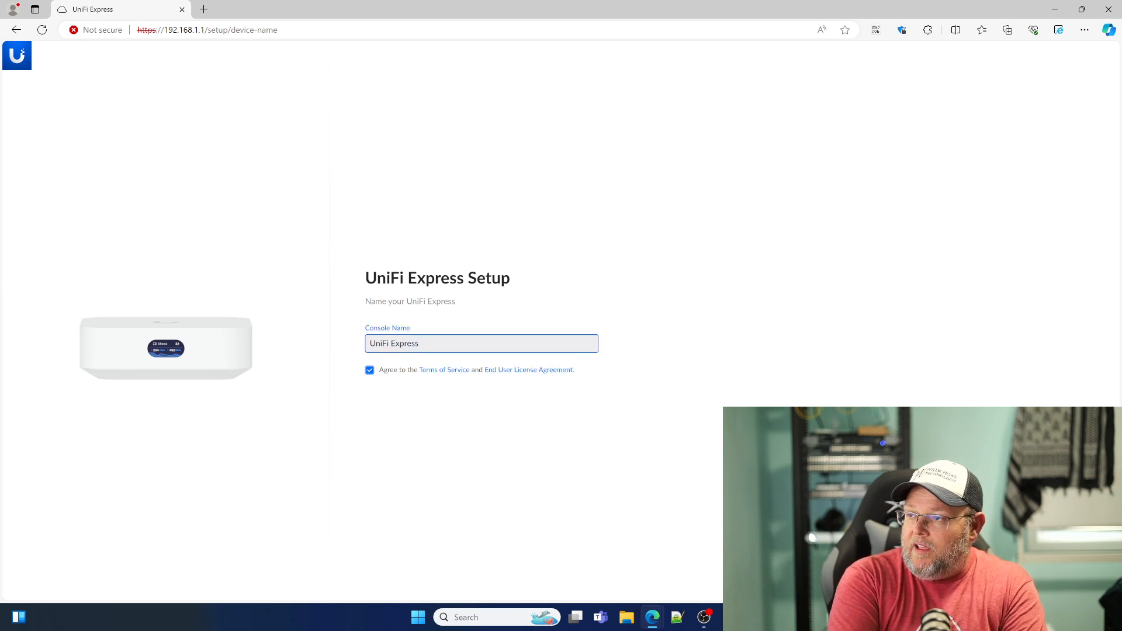
pyautogui.write('PPPoE')
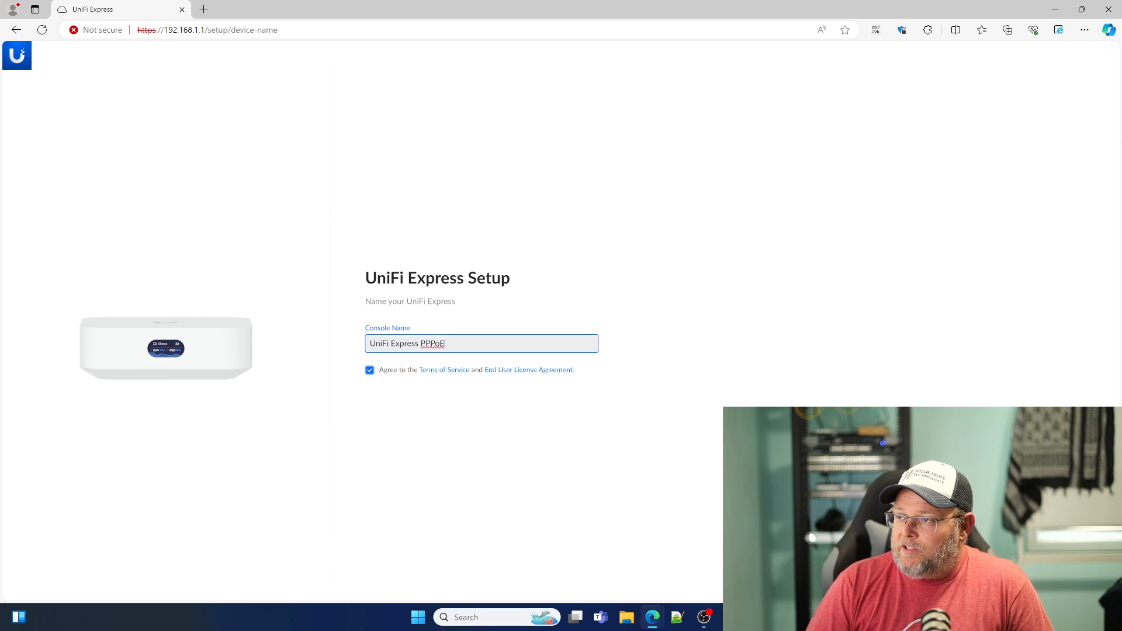
pyautogui.write('W')
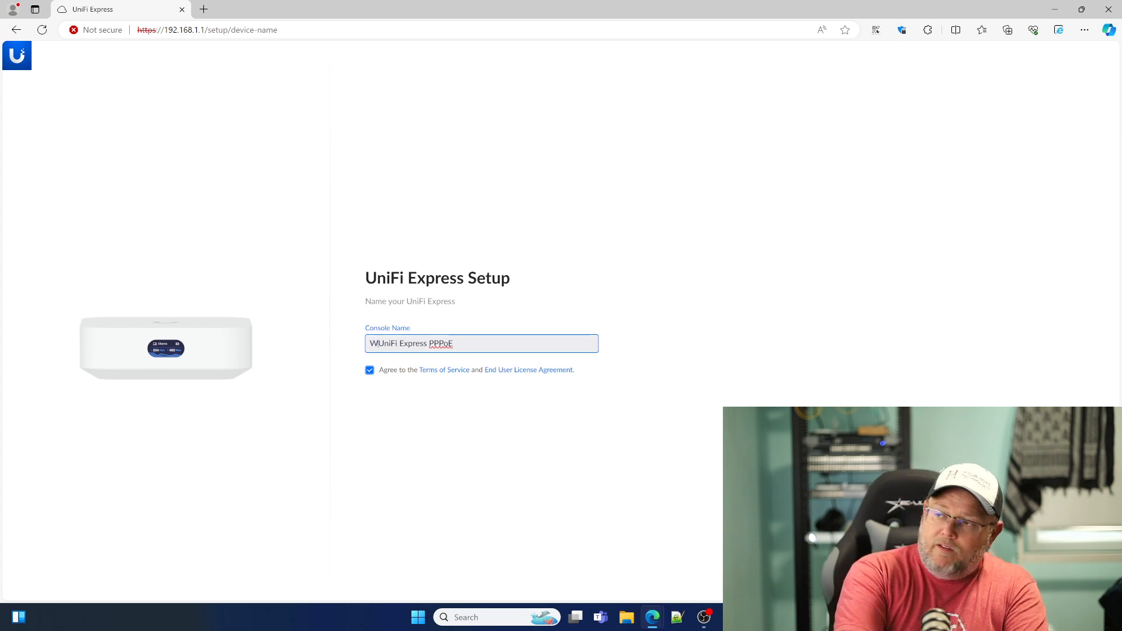
pyautogui.write('WH UniFi Express PPPoE')
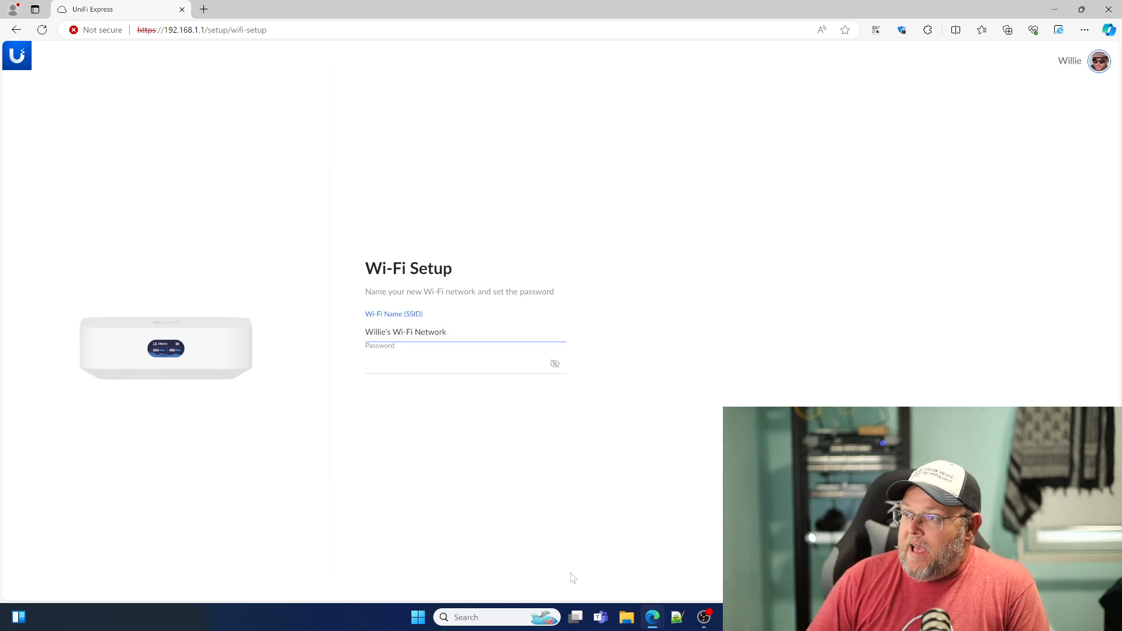
# Step: Enter a Wi-Fi network password and continue to the Default IP Change step
pyautogui.click(459, 363)
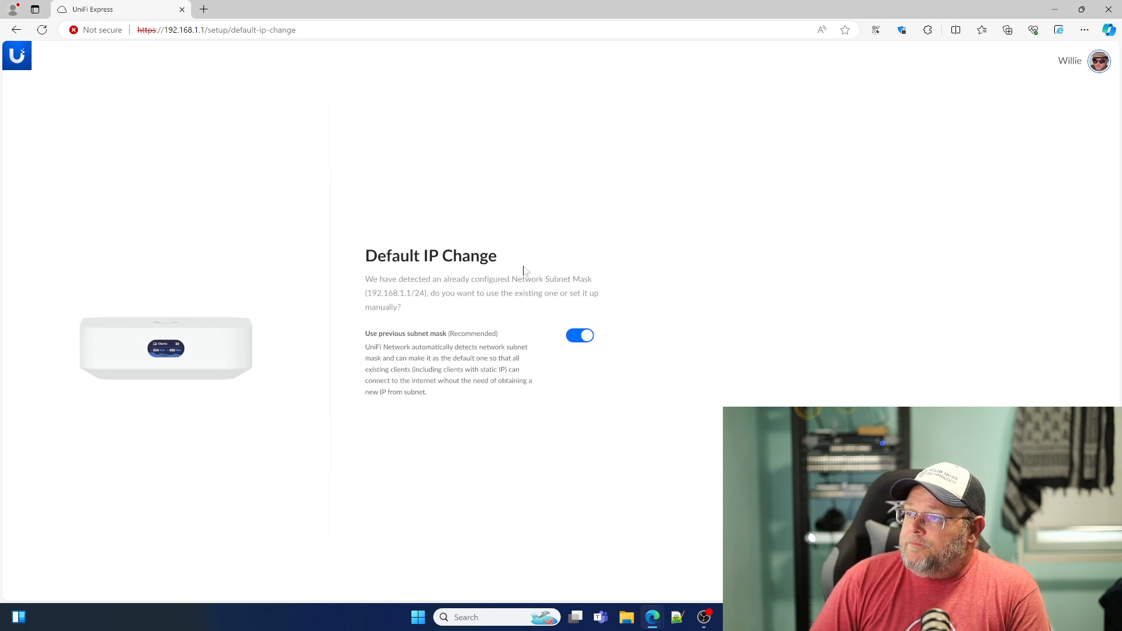
pyautogui.moveTo(440, 421)
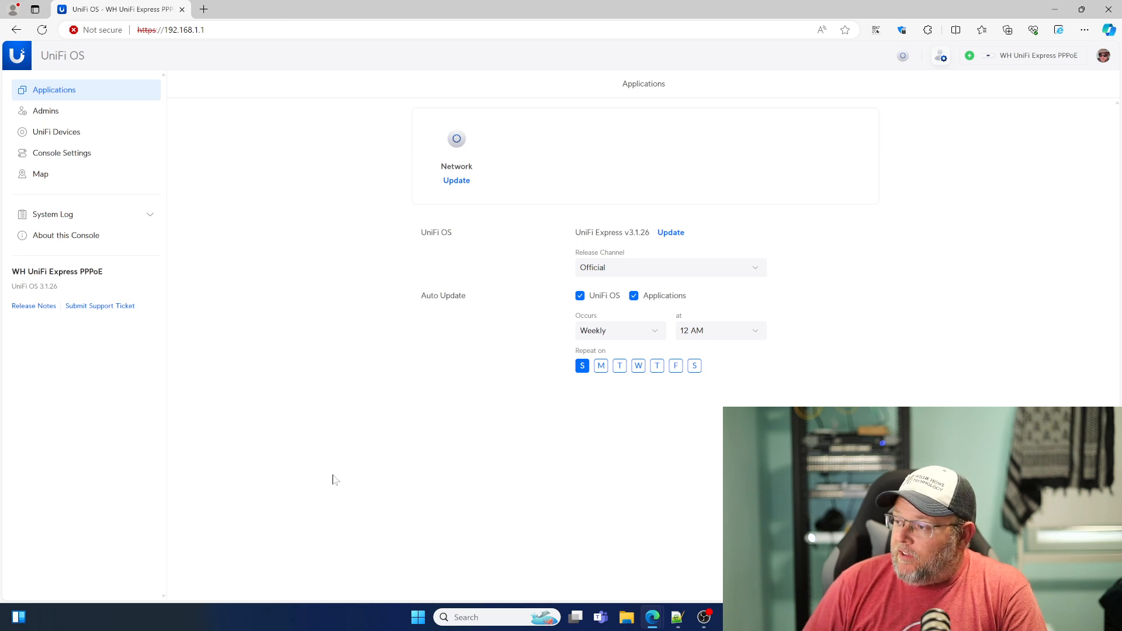
pyautogui.moveTo(670, 232)
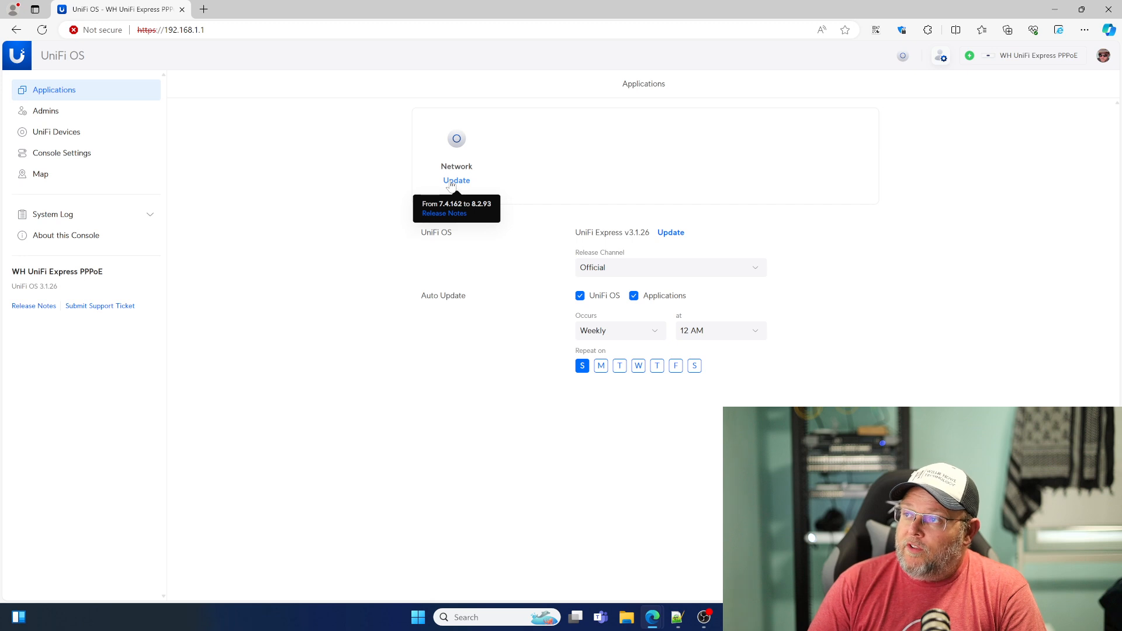
pyautogui.moveTo(456, 139)
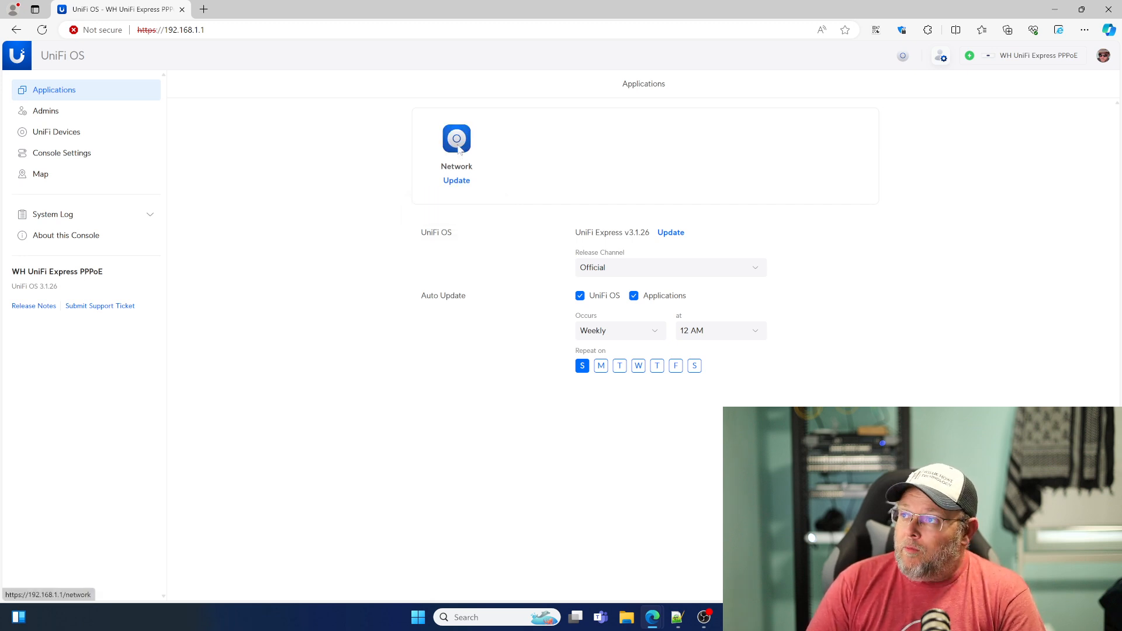
# Step: Open UniFi Network to list WH UniFi Express PPPoE under UniFi Devices
pyautogui.click(456, 139)
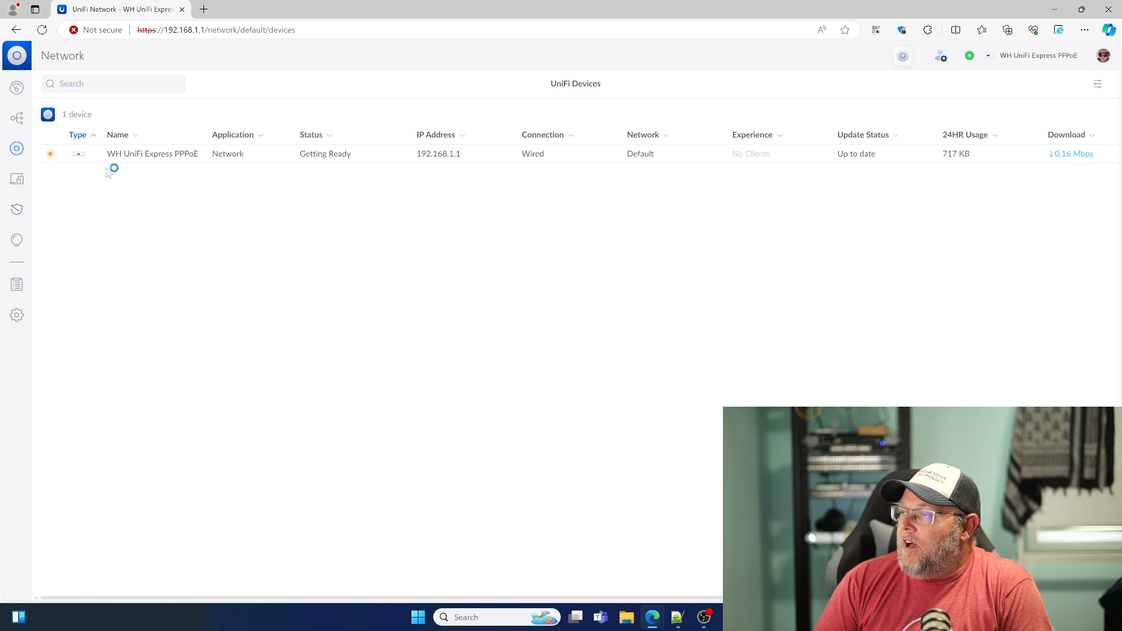
pyautogui.click(153, 153)
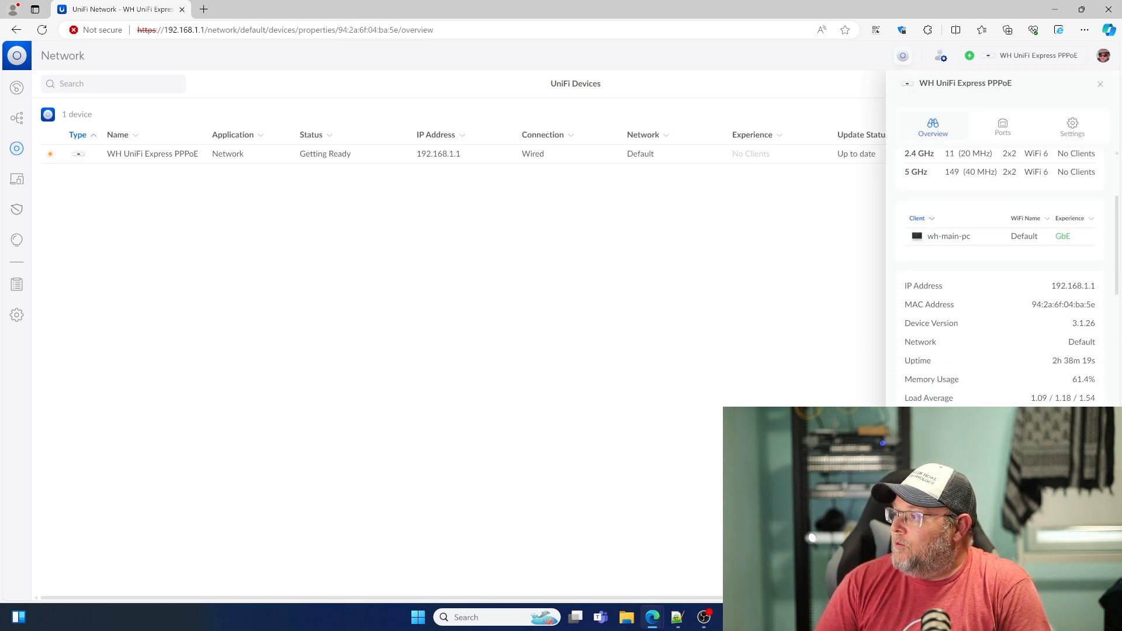
pyautogui.scroll(-3)
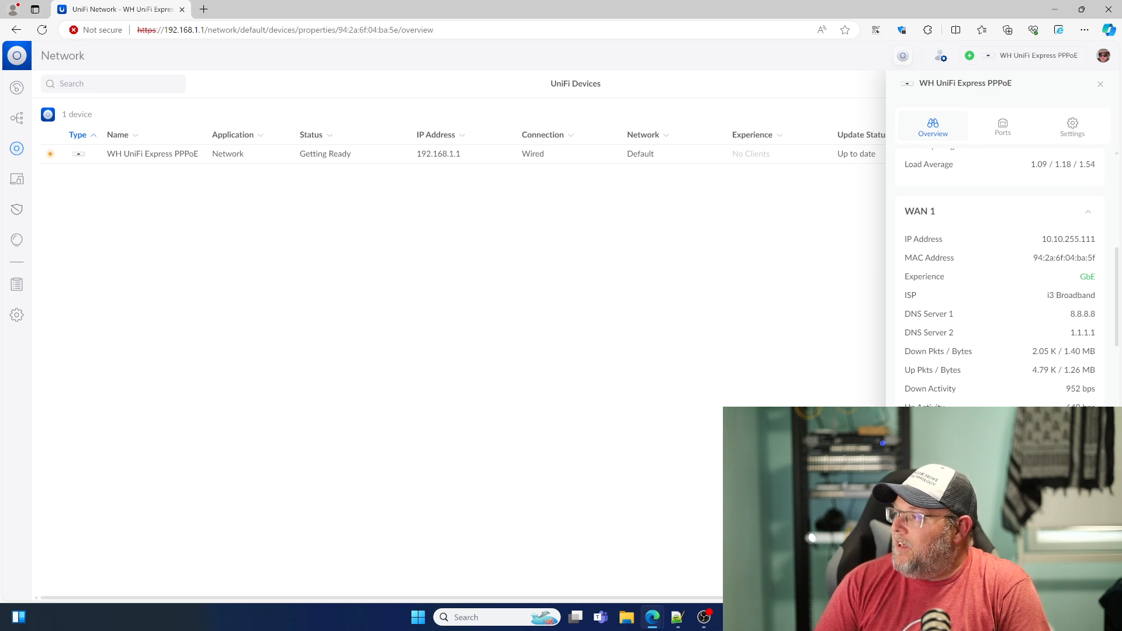
pyautogui.scroll(-3)
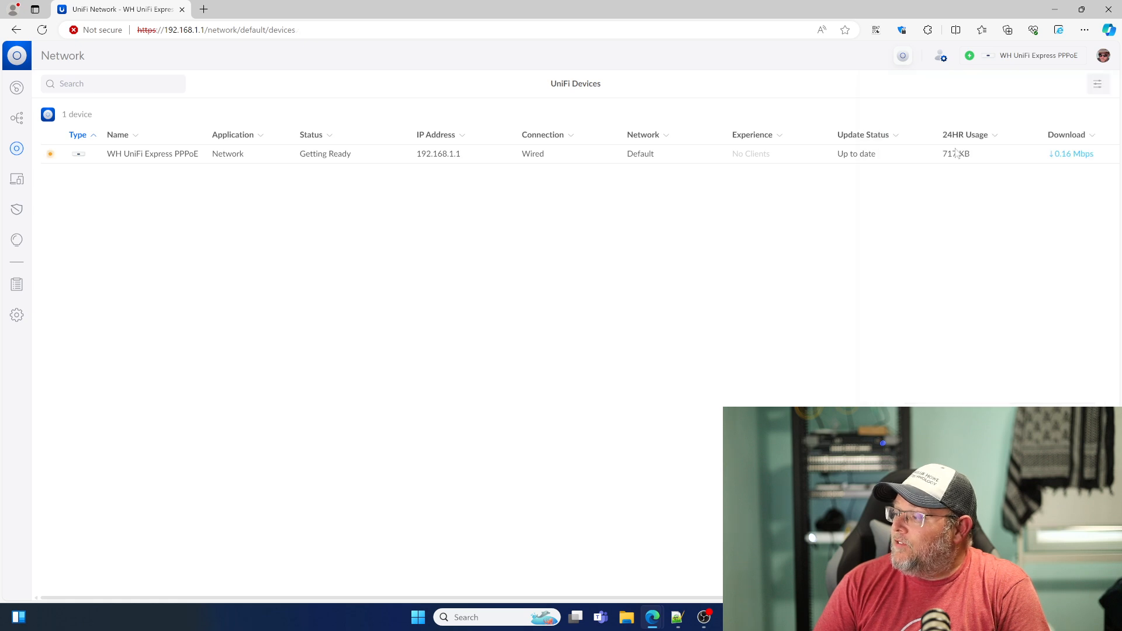
pyautogui.moveTo(513, 422)
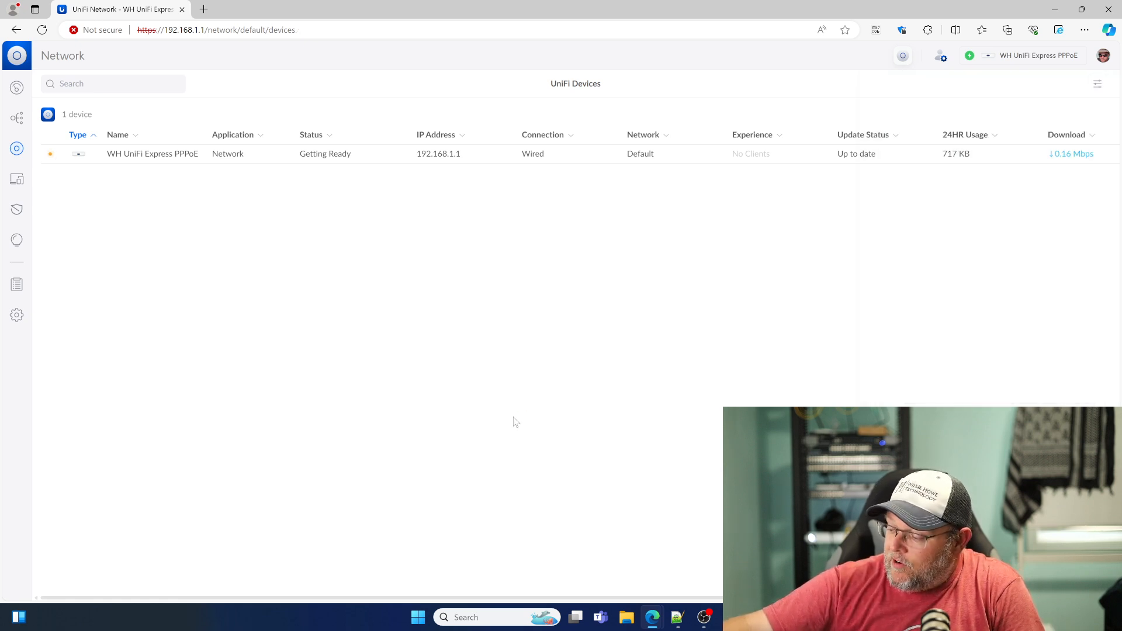